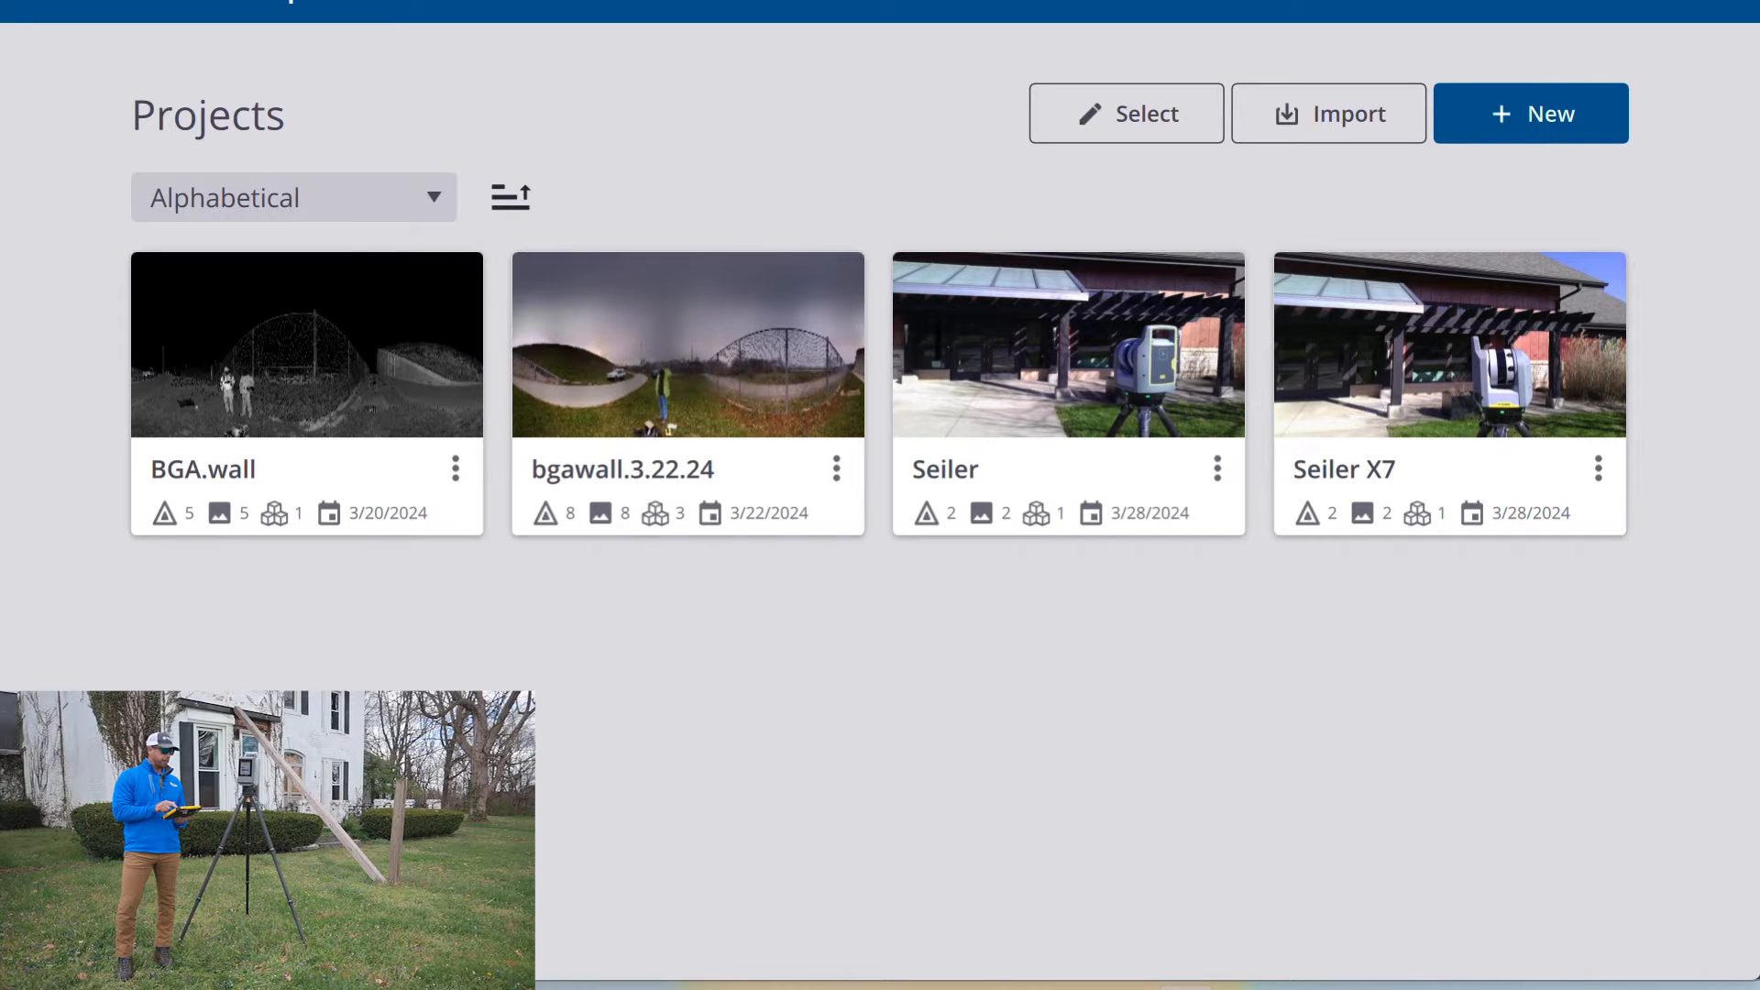
Start a new project and enter 'seiler X12' as its name.
left_click(1529, 112)
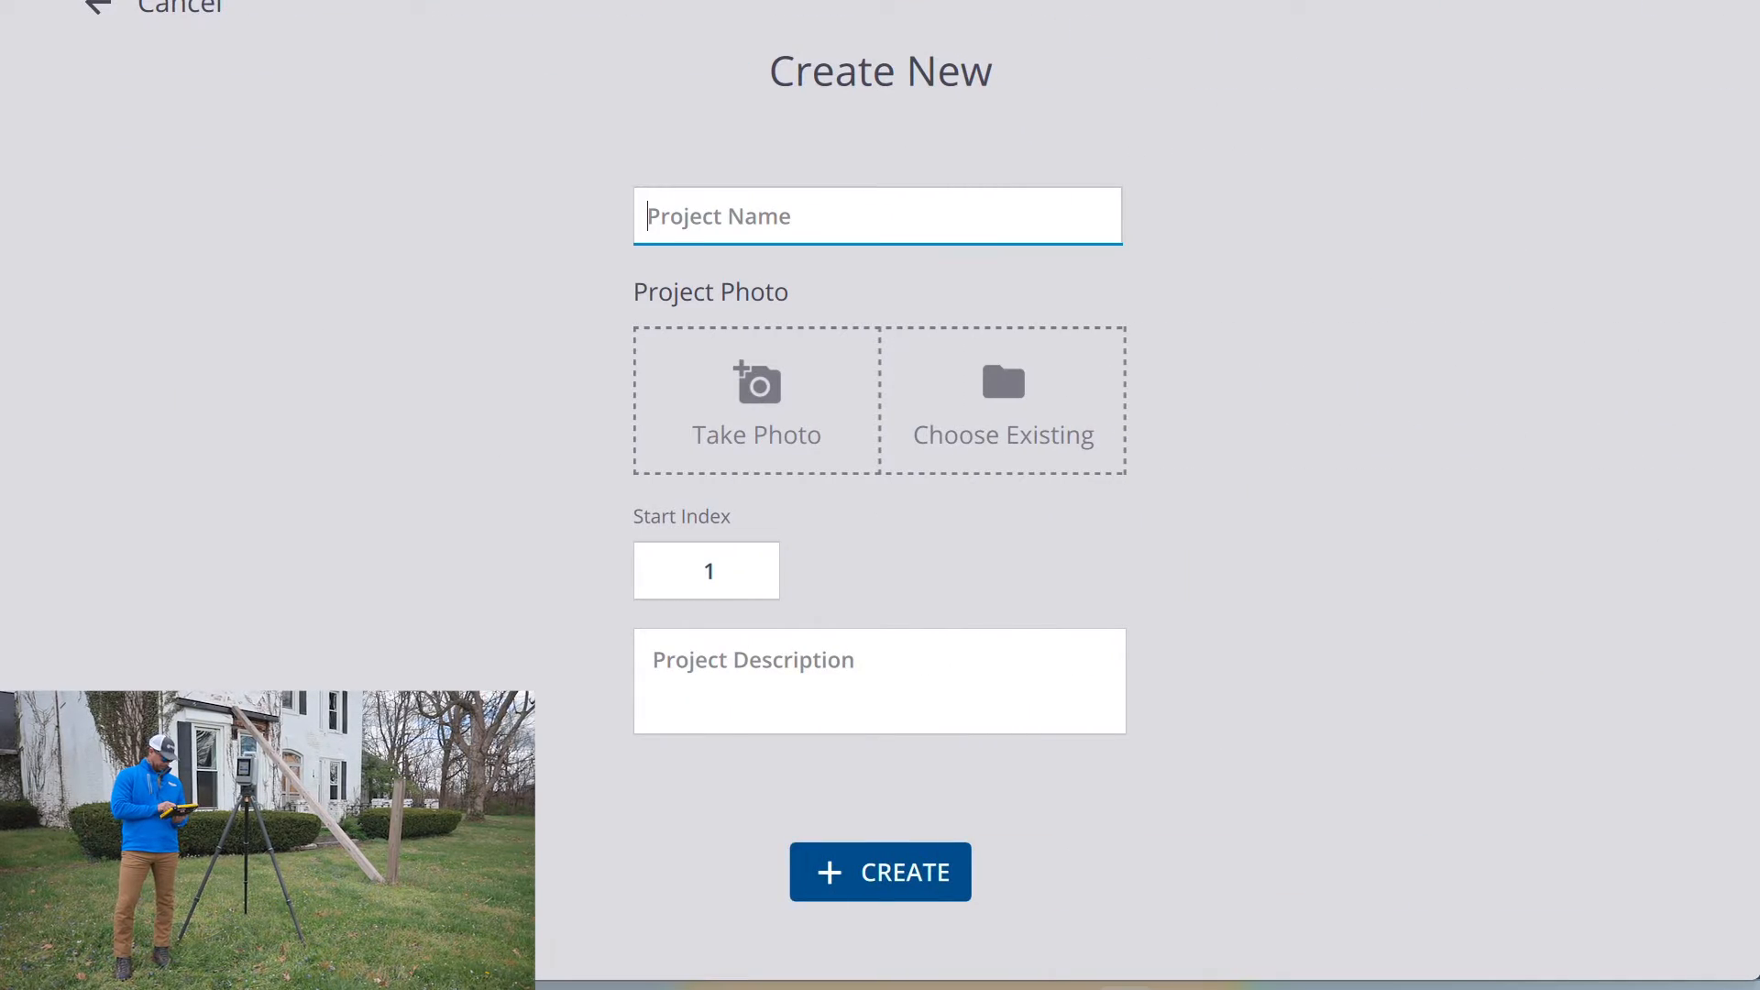
type("sei")
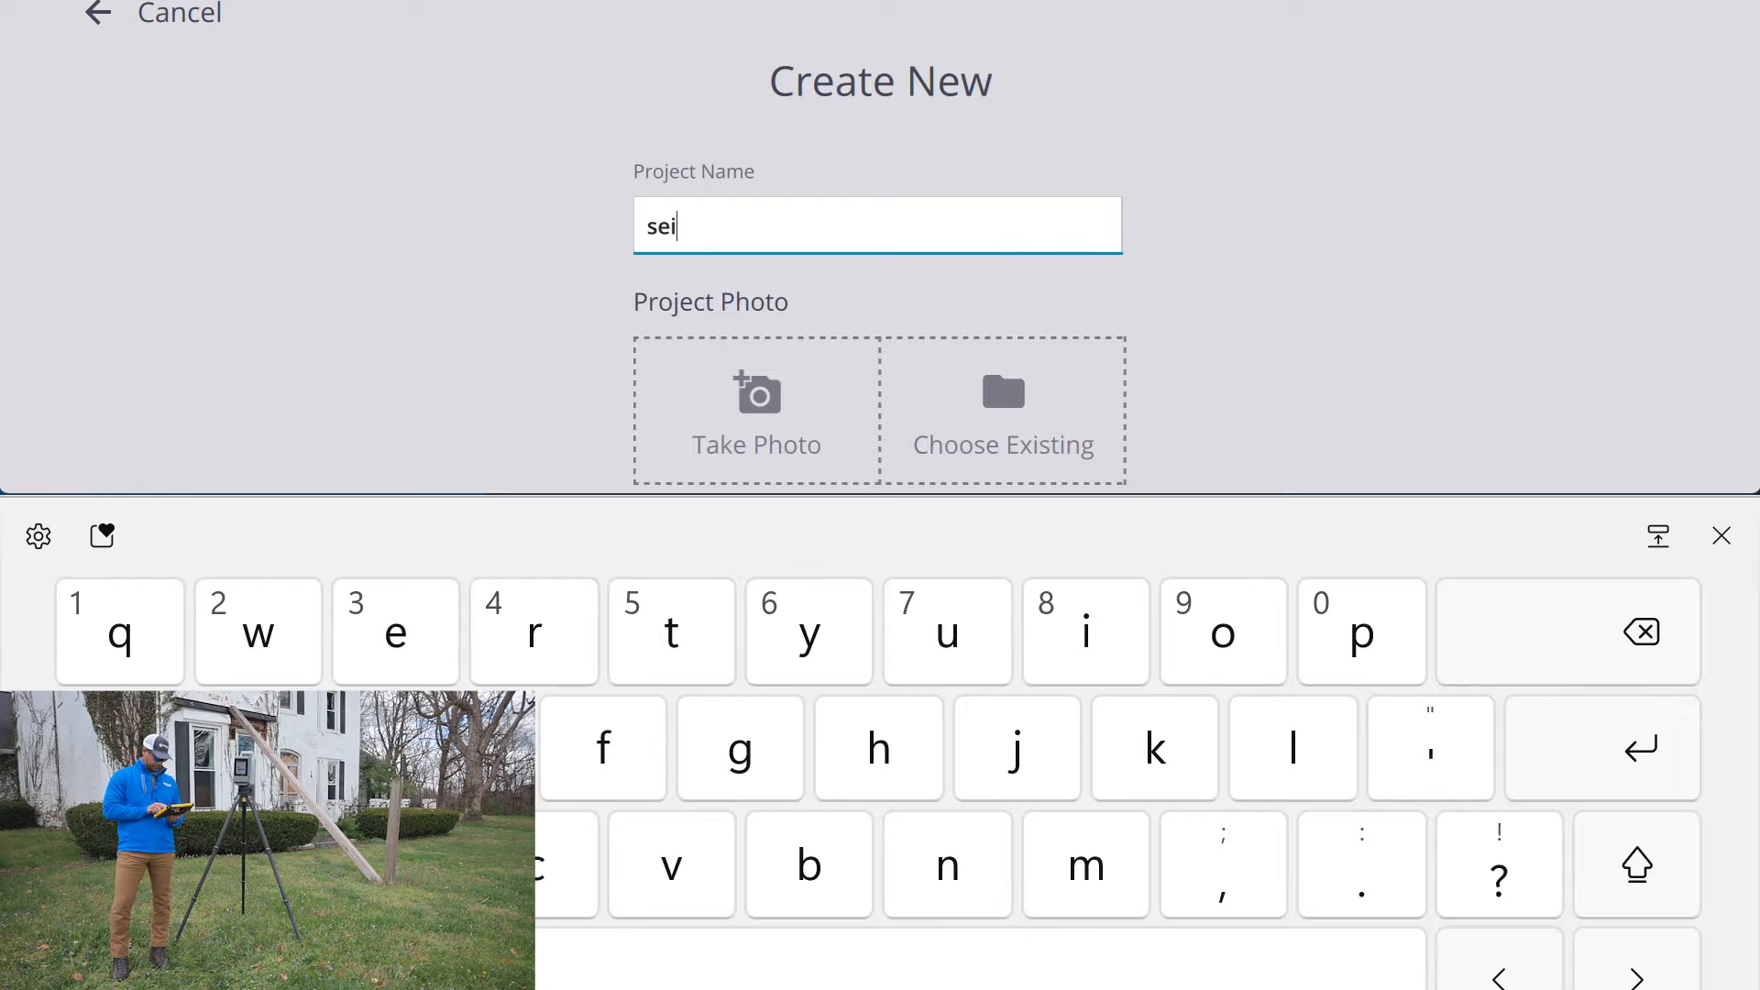
type("ler")
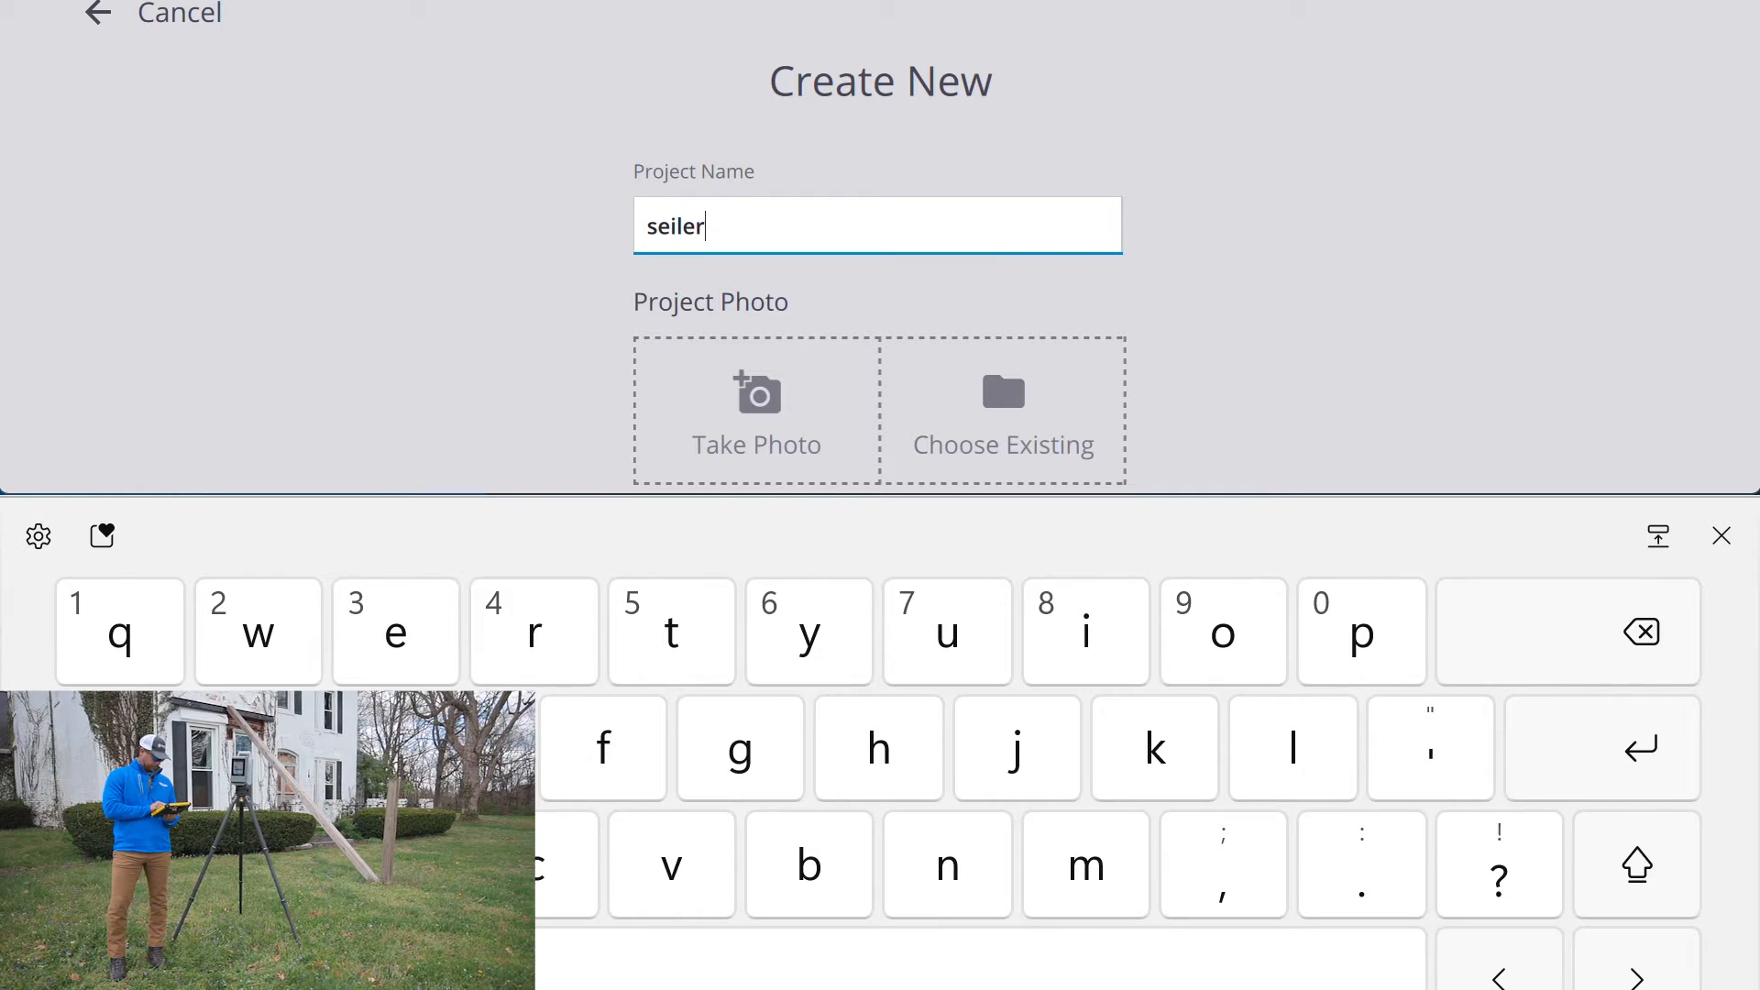
type("X12")
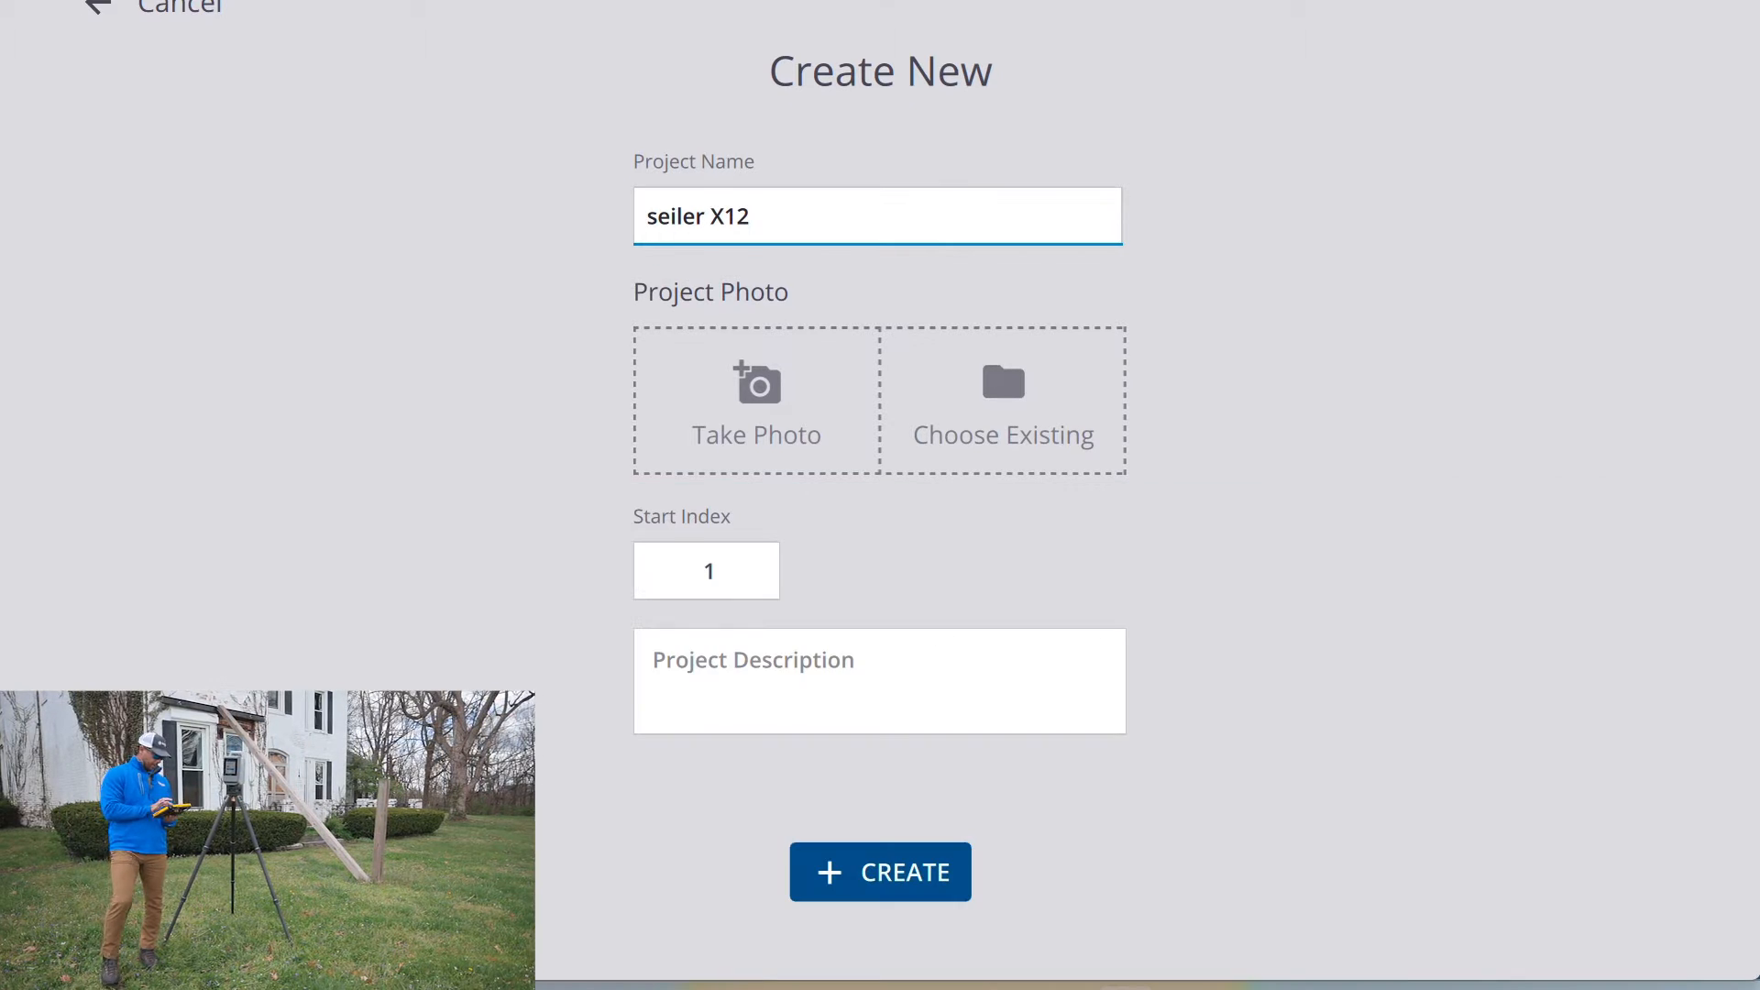
Capture a site photo of the scanner setup and create the seiler X12 project.
left_click(755, 398)
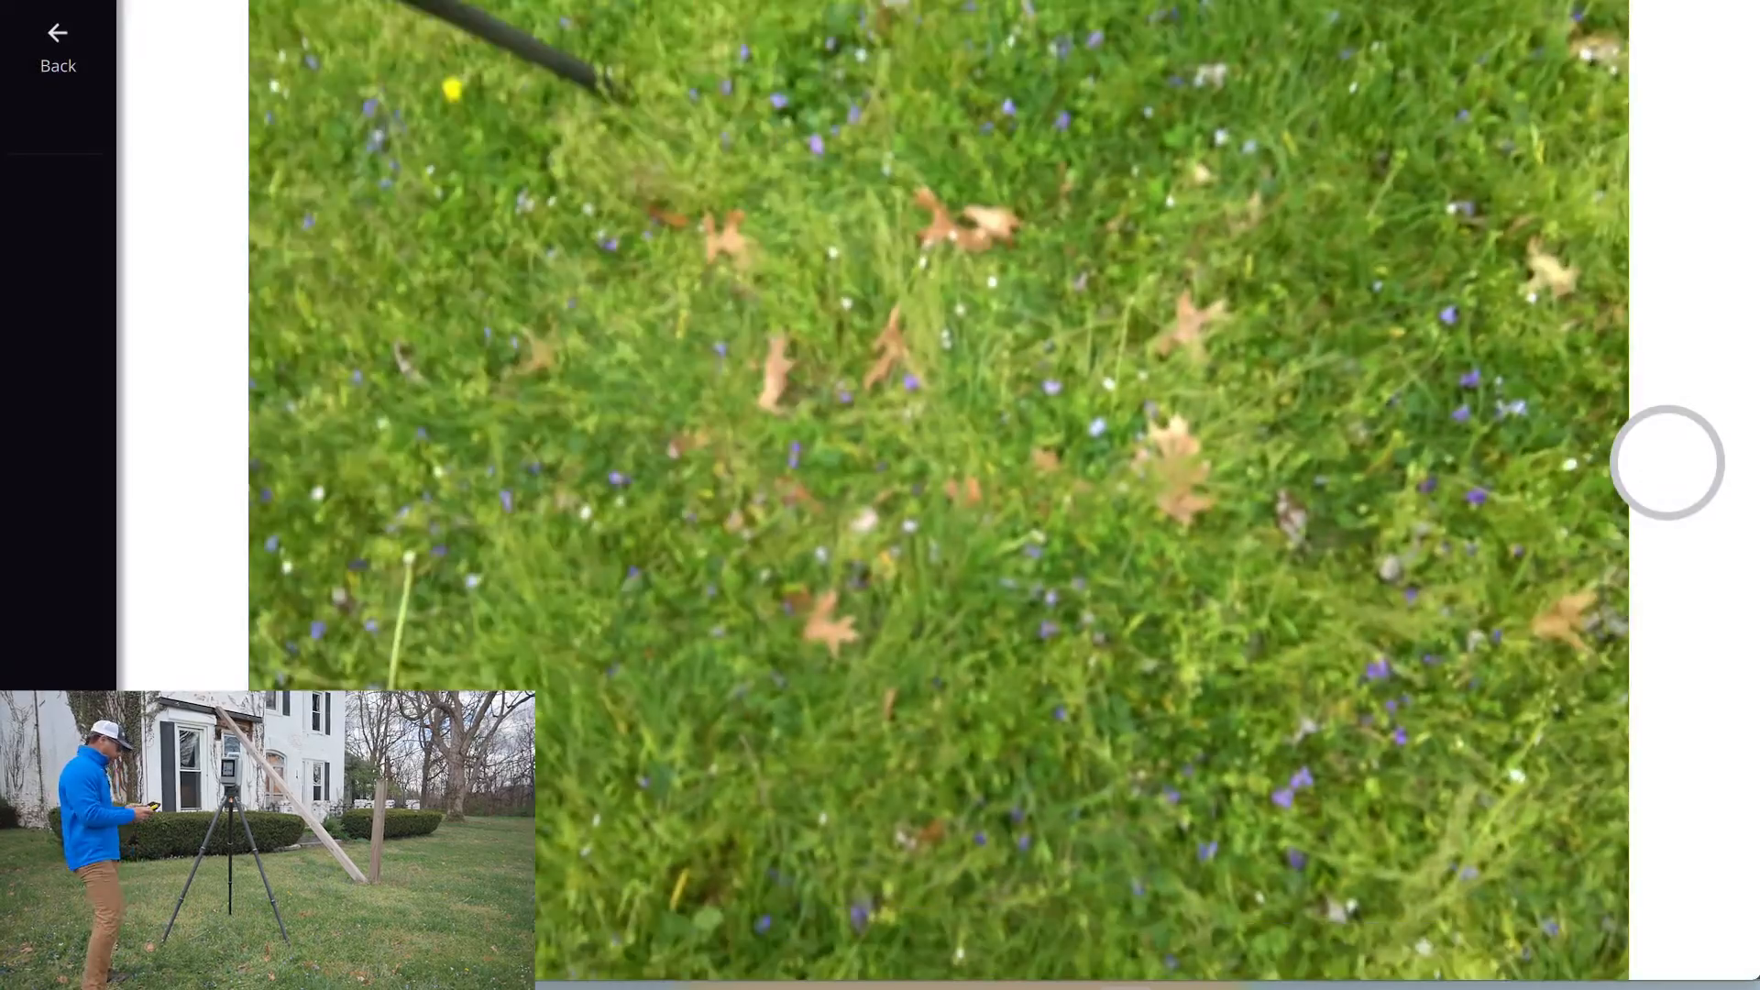
left_click(1666, 461)
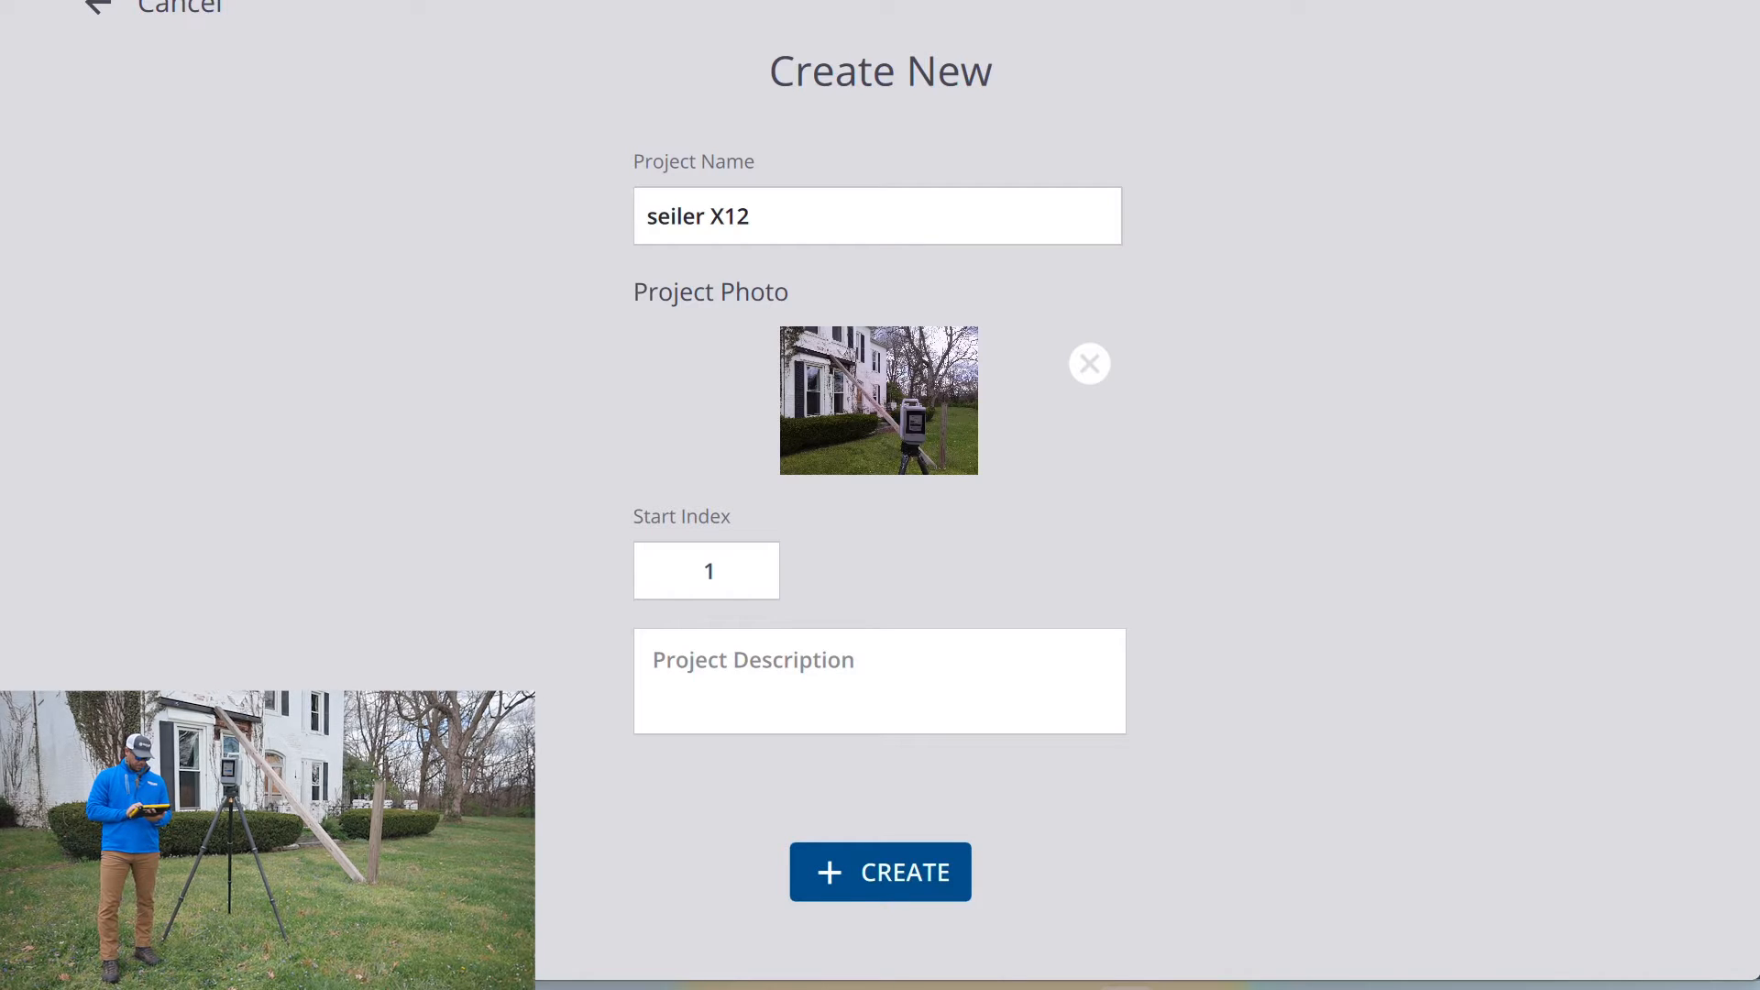
left_click(880, 871)
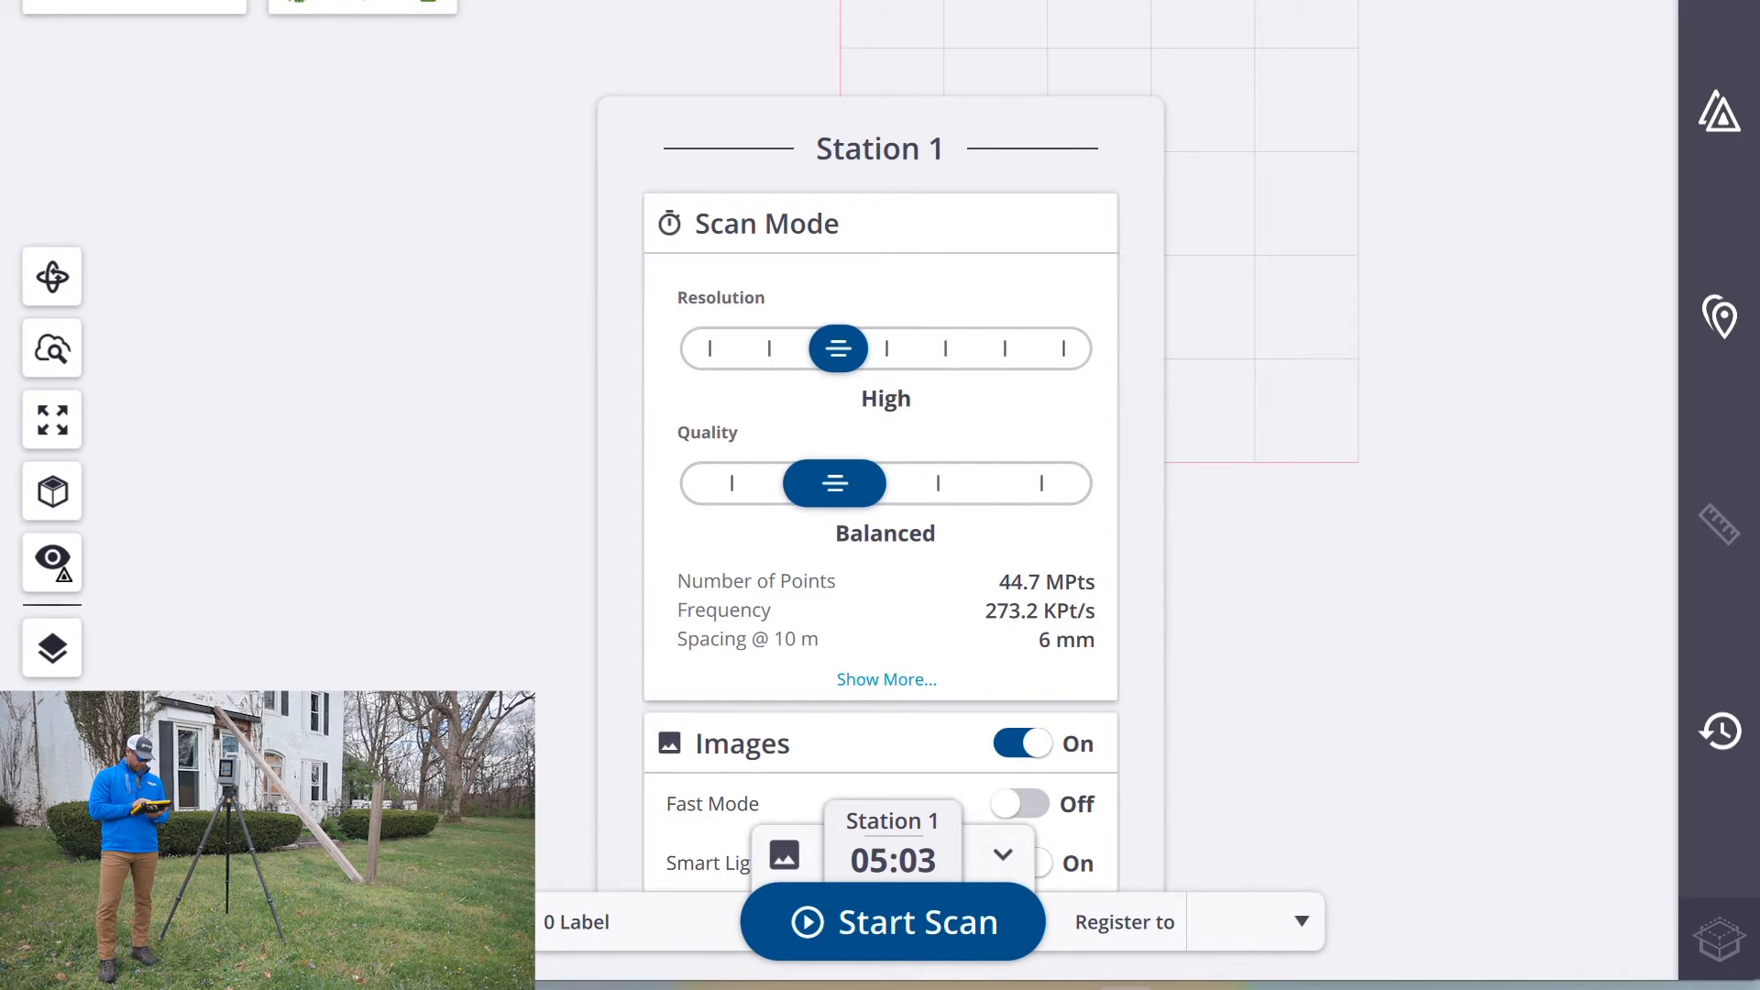
Lower Station 1 resolution to Preview (2:23 scan time) and start the scan.
left_click(708, 348)
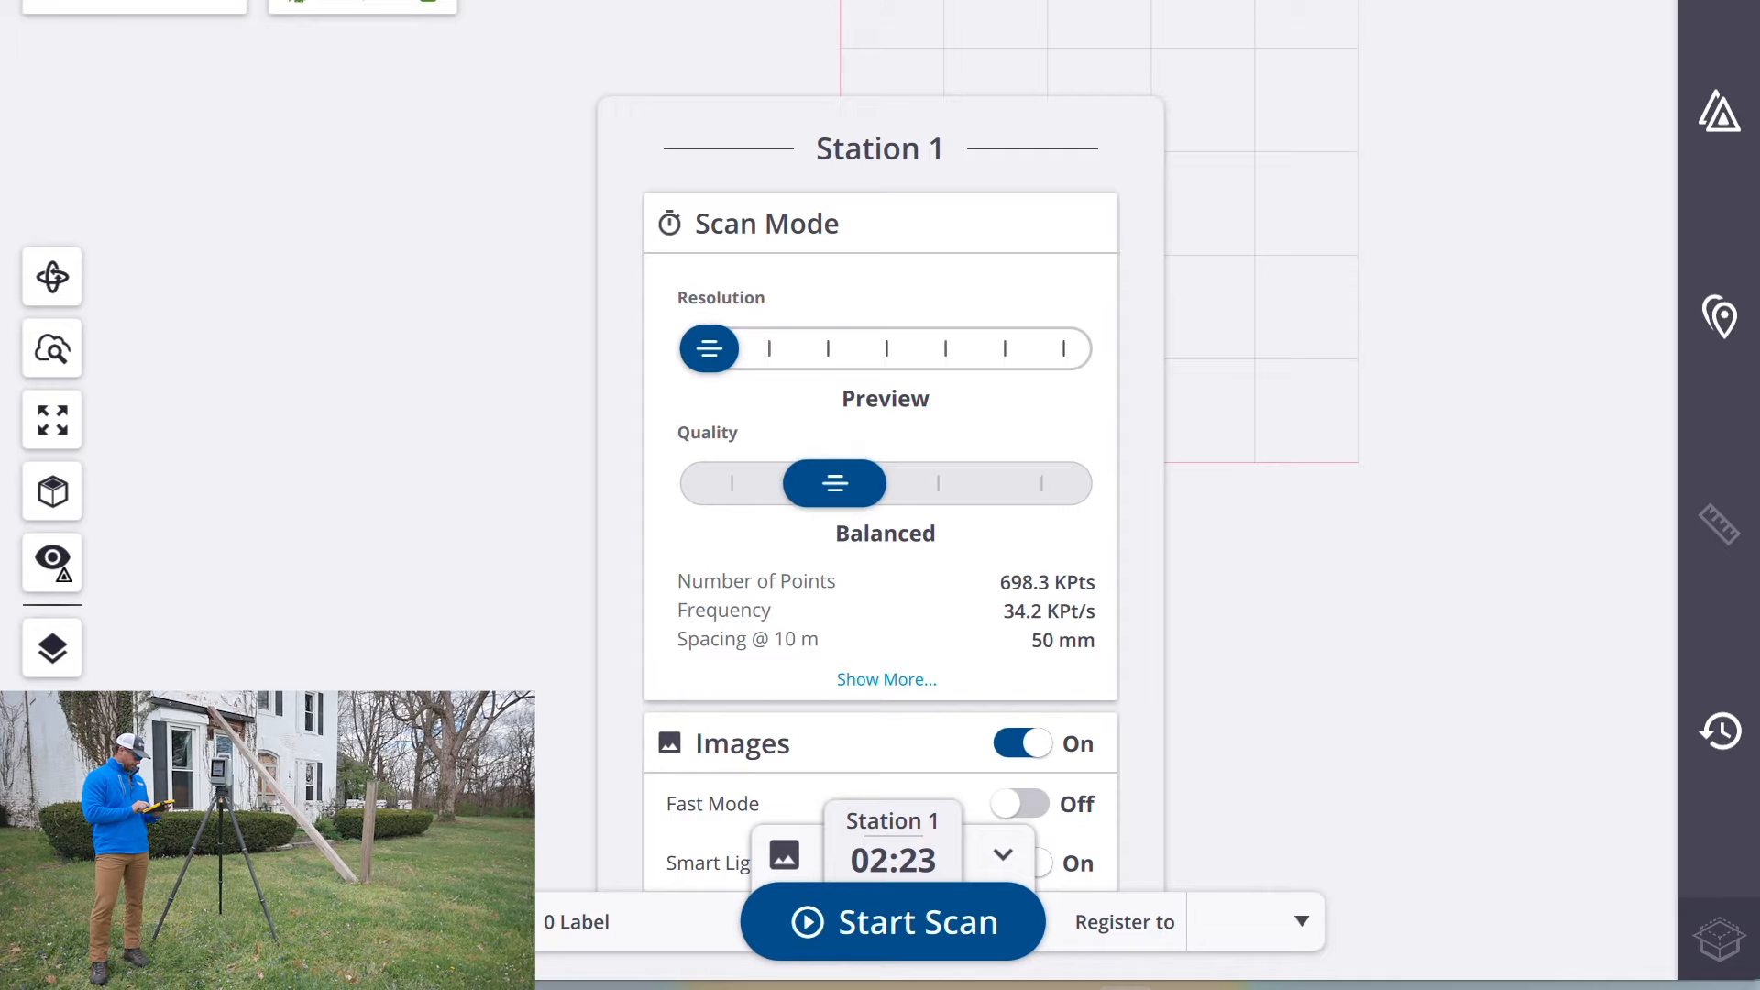
left_click(891, 921)
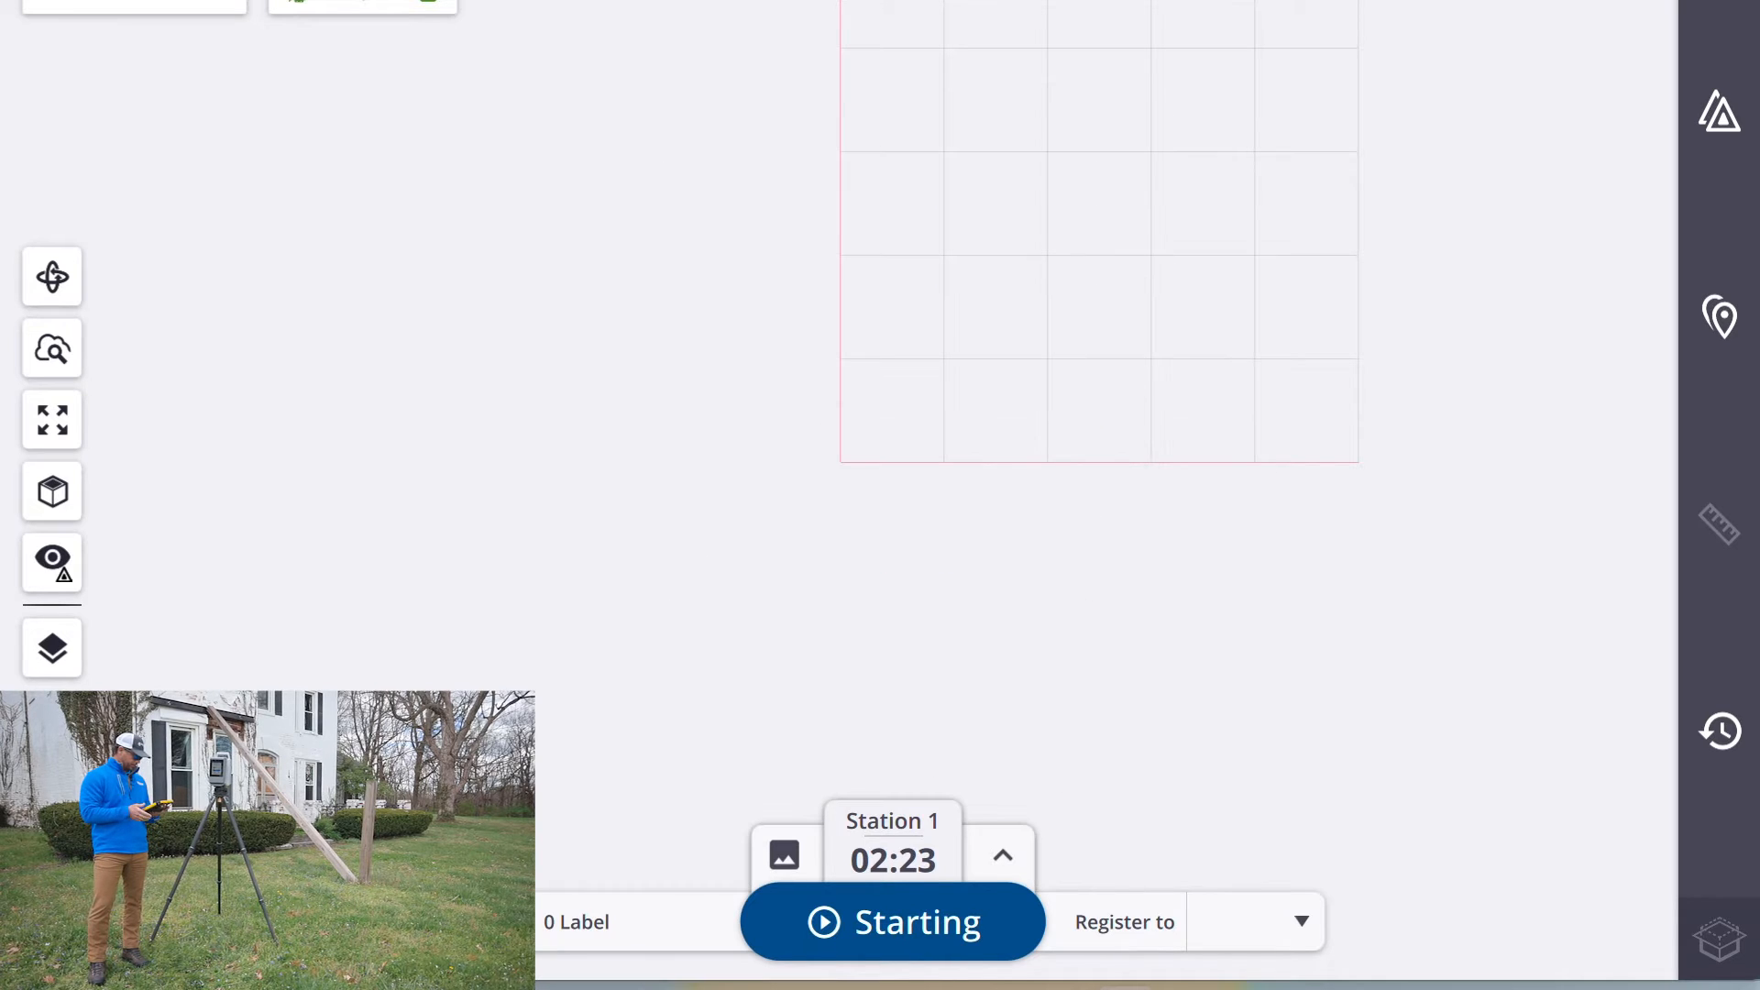
Let the Station 1 scan finish so its point cloud shows in the plan view.
left_click(891, 922)
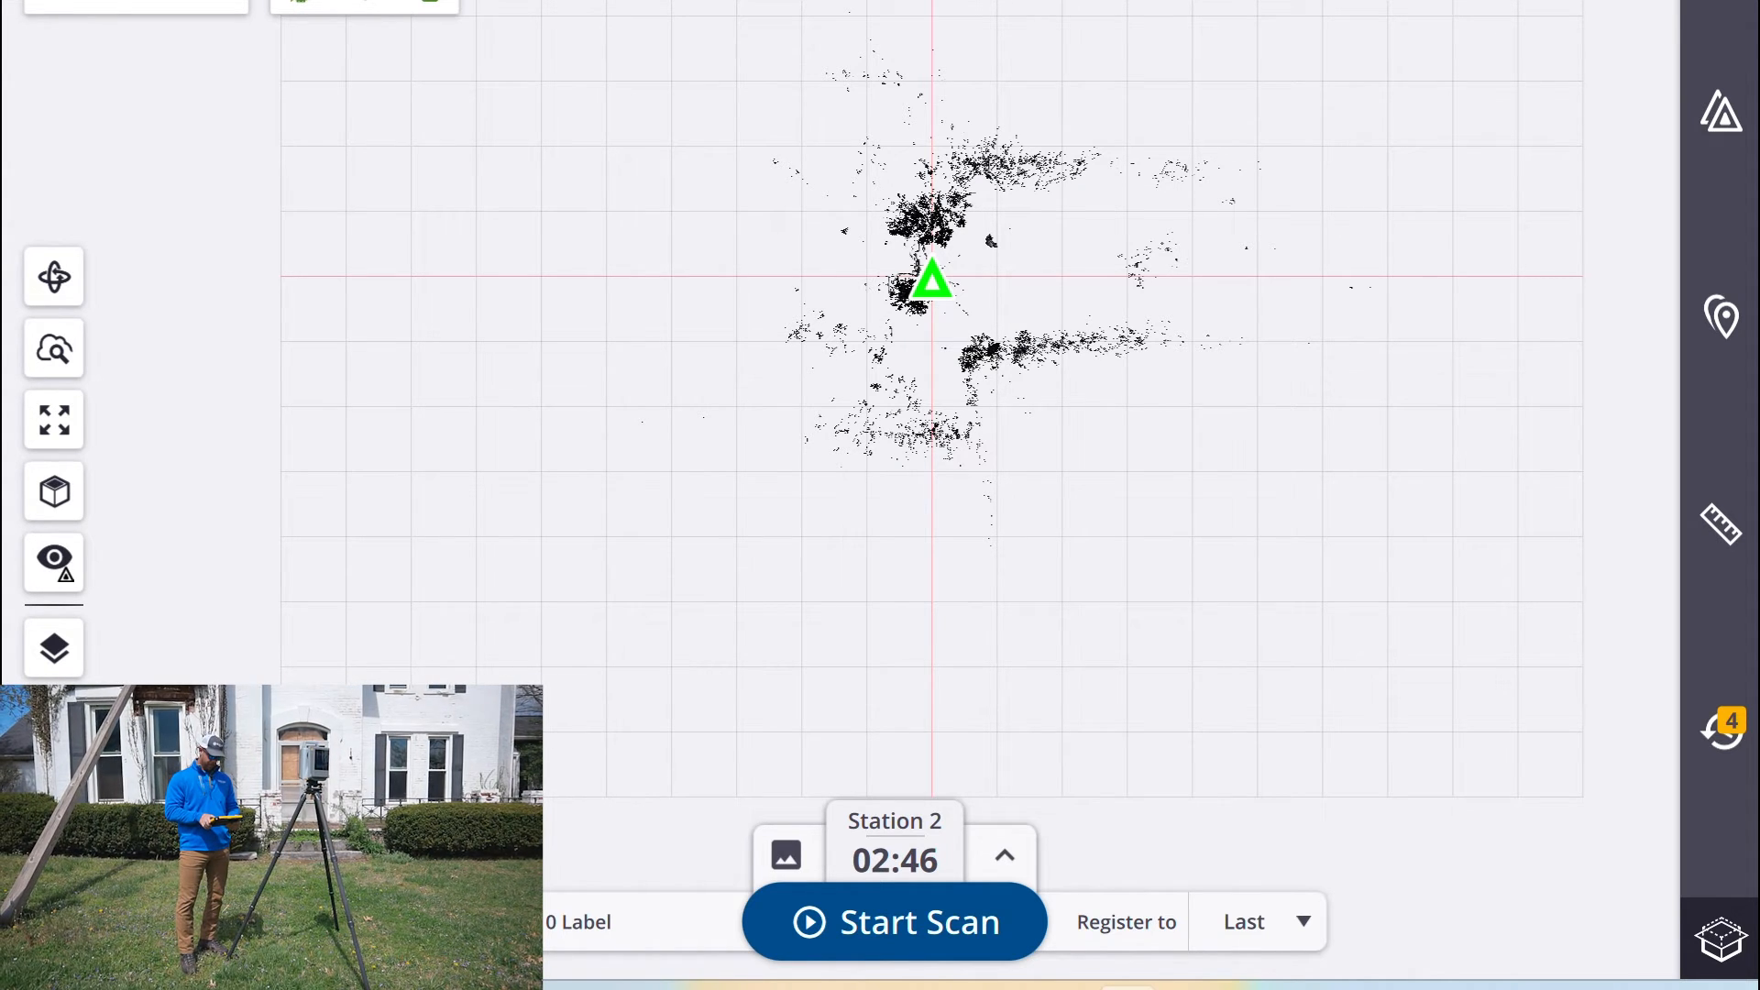
Scan Station 2 registered to Station 1, then switch the point cloud to 3D view.
left_click(892, 920)
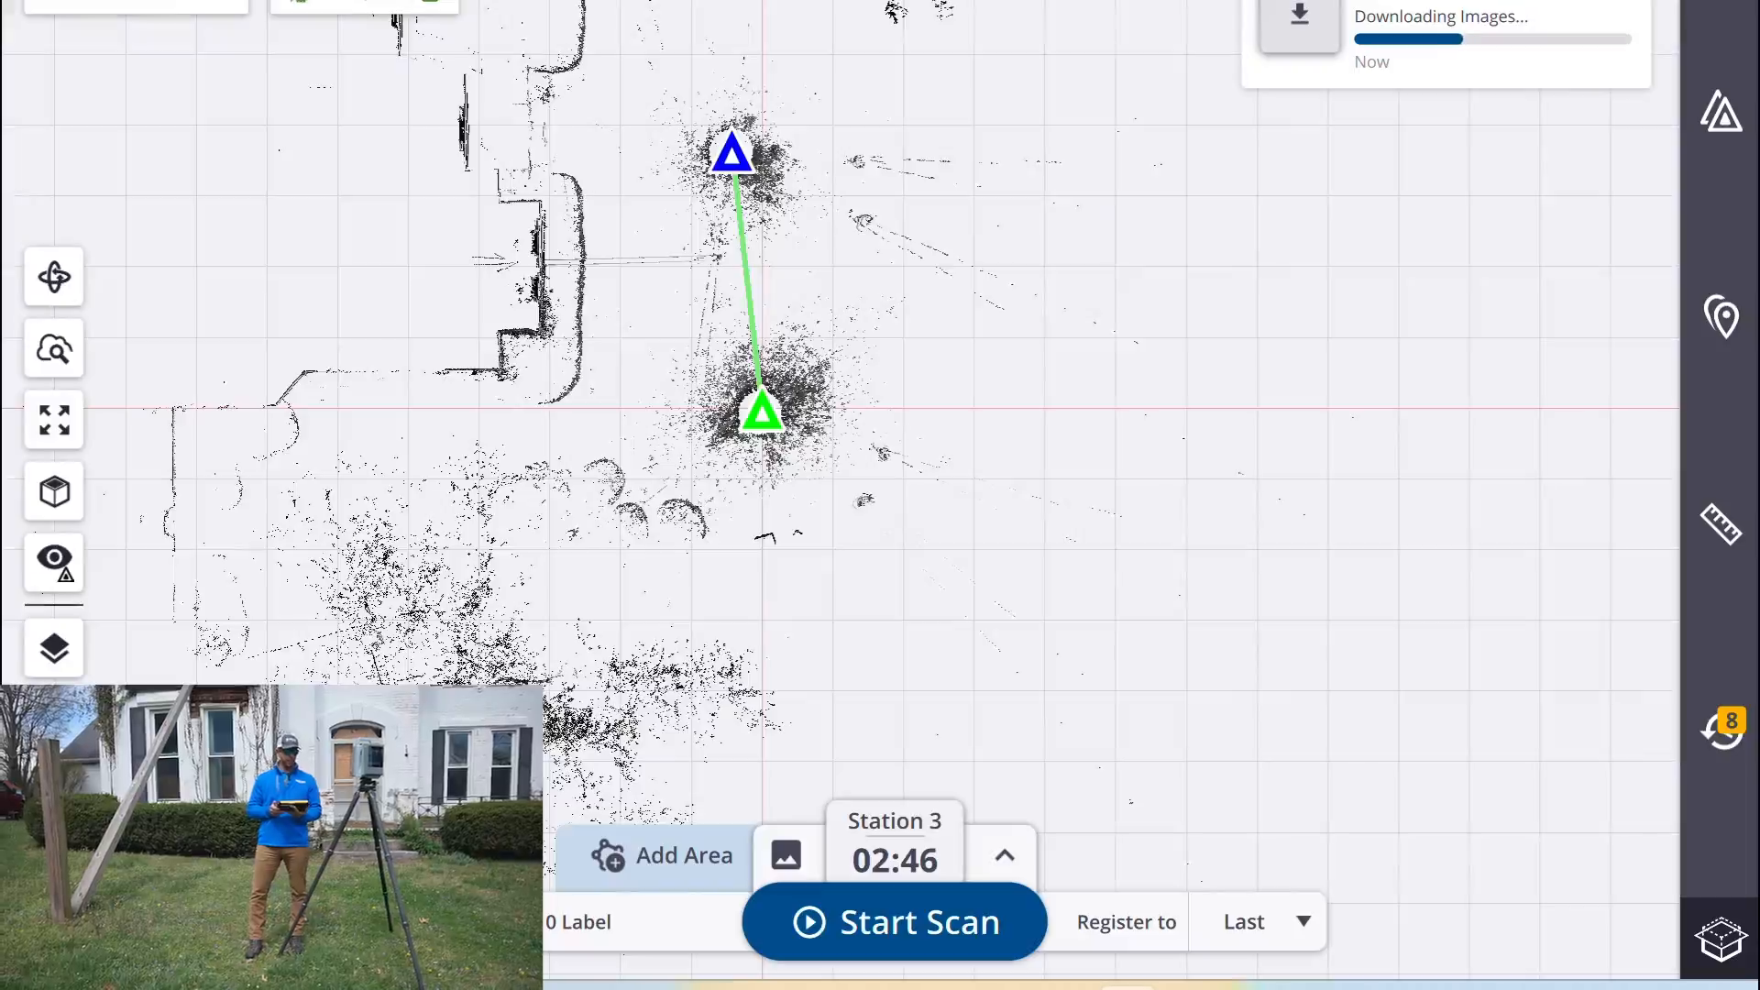
left_click(53, 276)
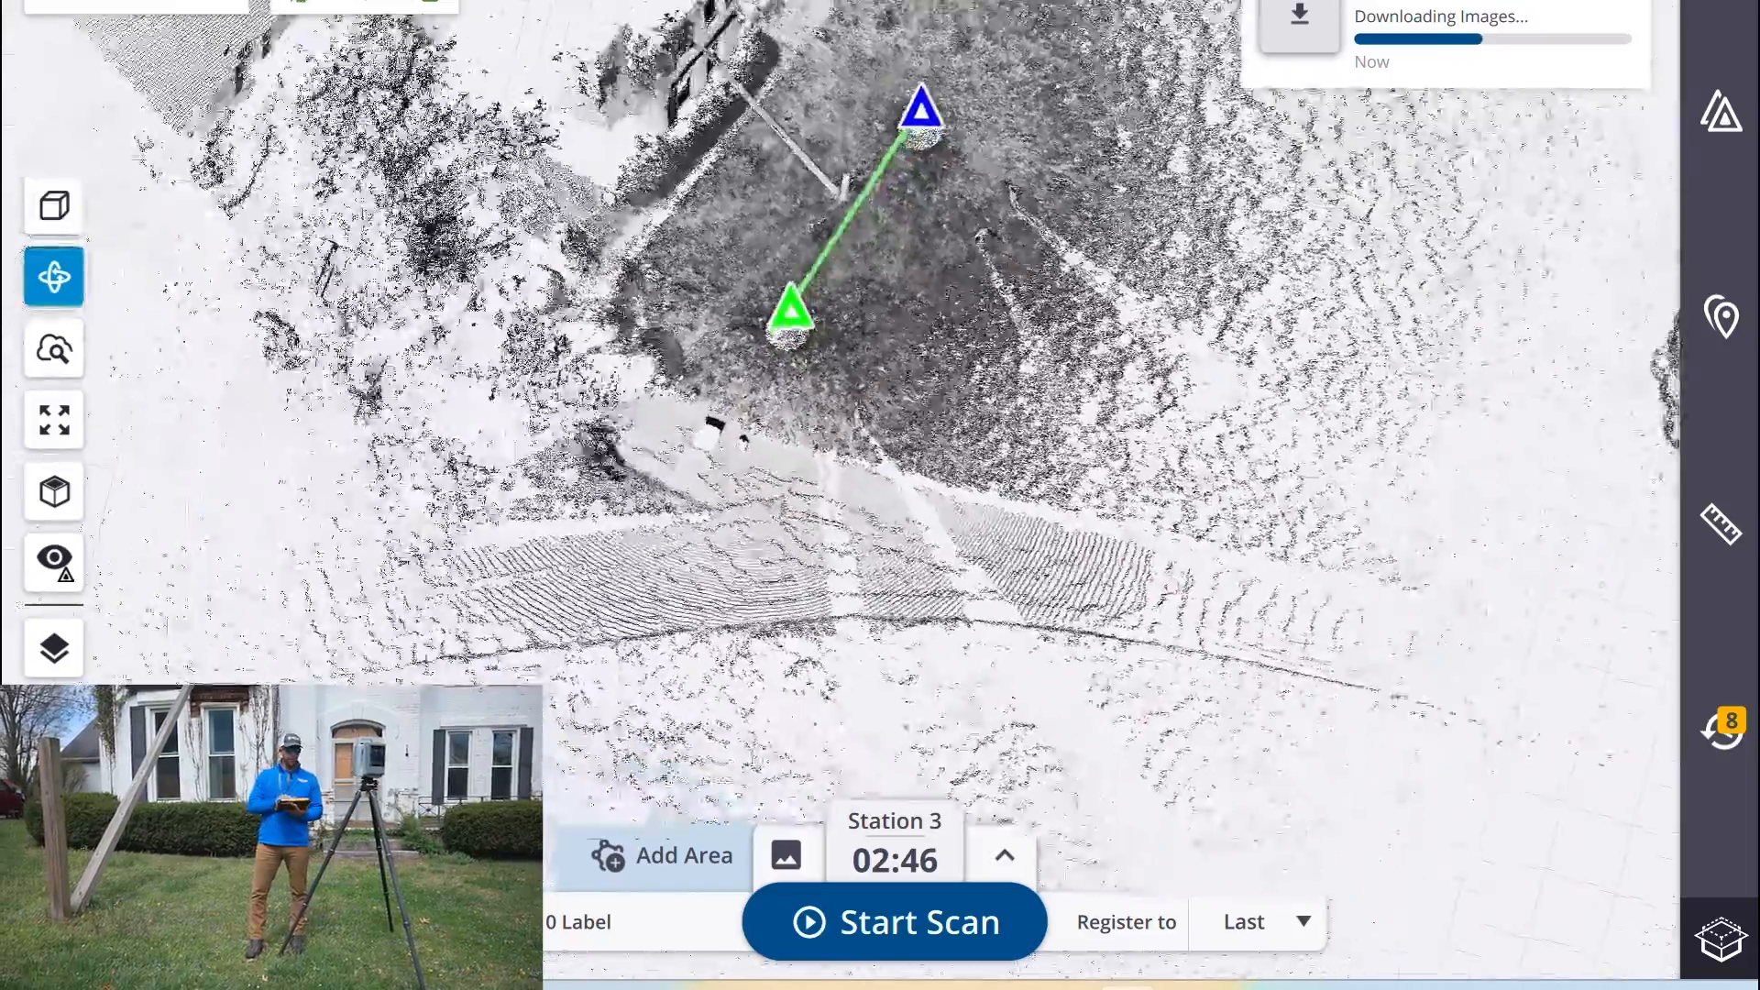